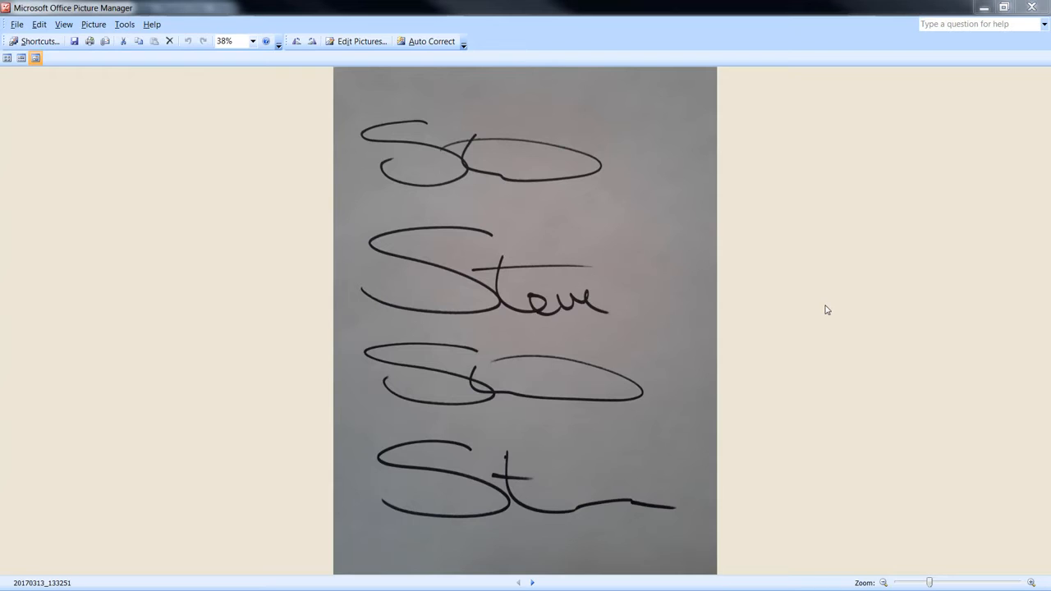
mouse_move(842, 345)
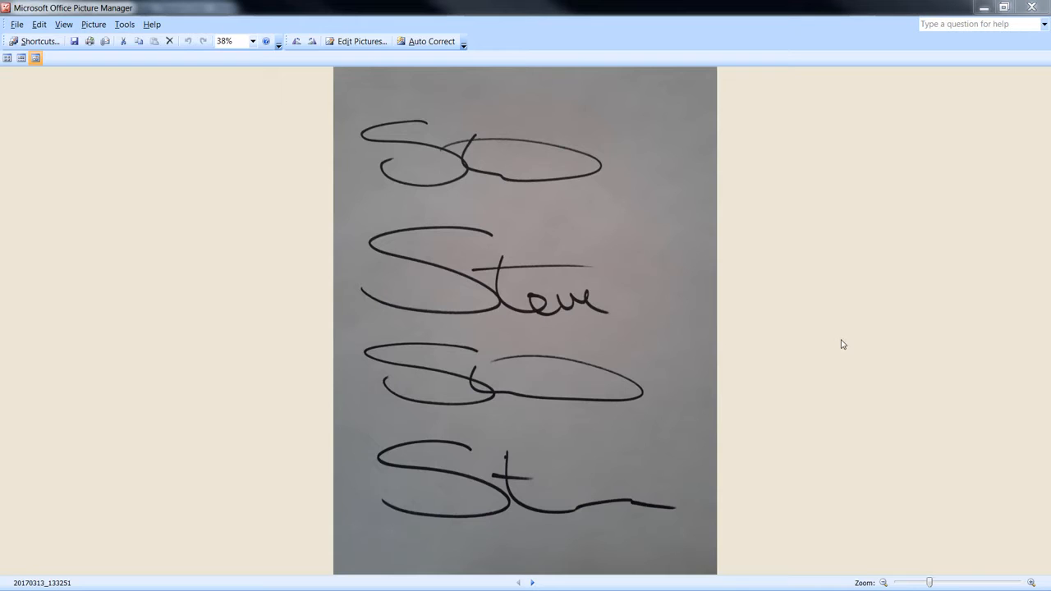
mouse_move(560, 540)
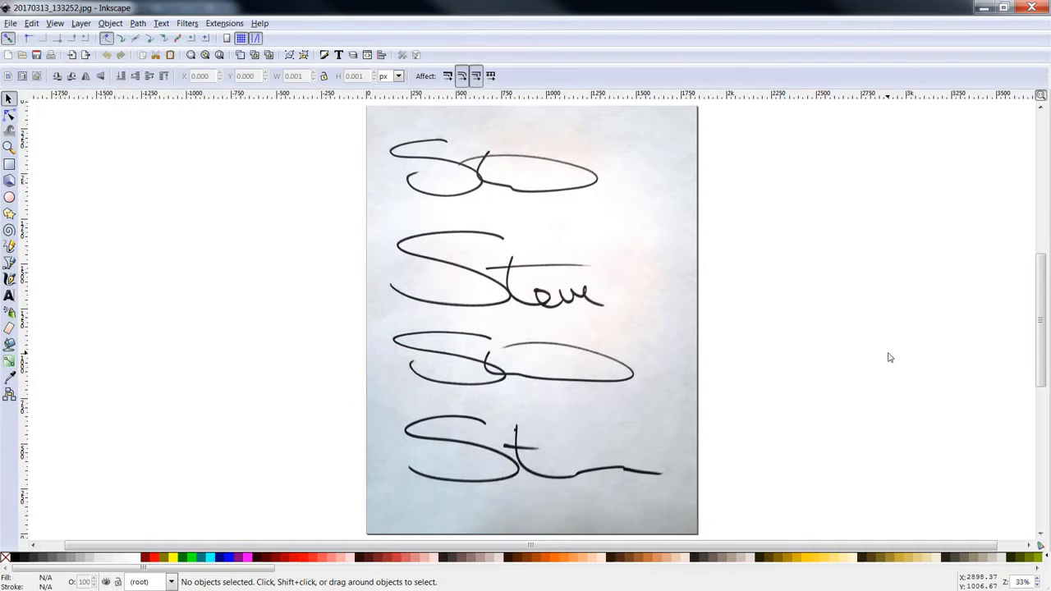
Trace the selected signature photo into vectors with Path > Trace Bitmap
click(138, 22)
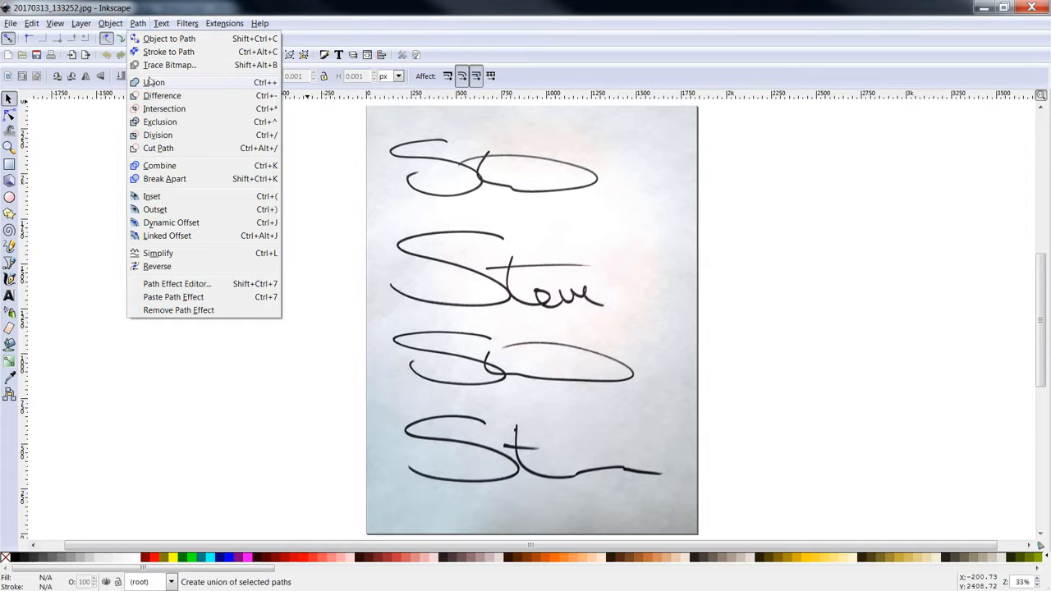
click(170, 65)
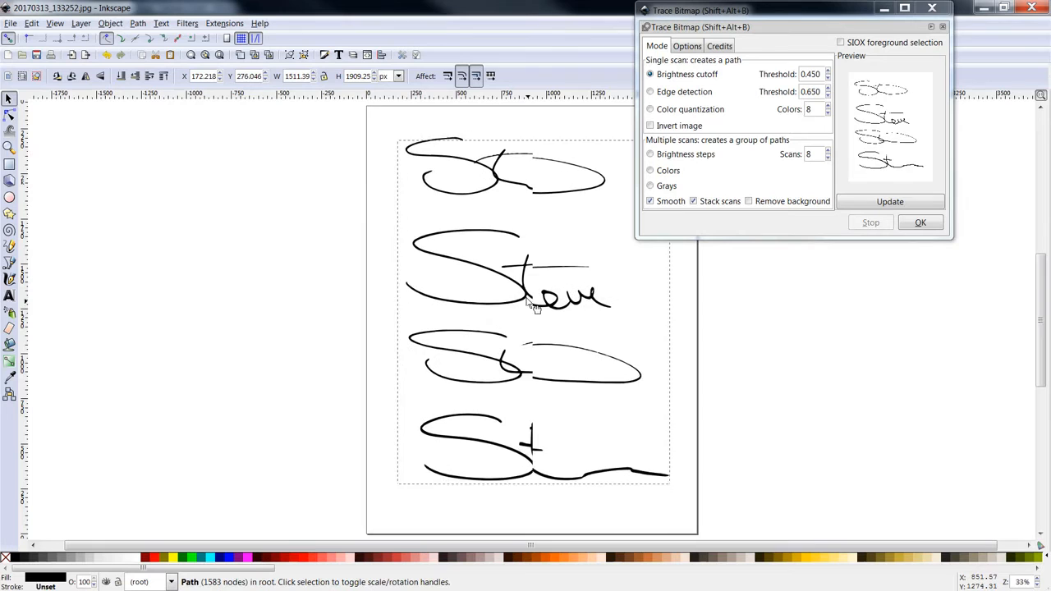
Accept the Trace Bitmap result to create the traced signature path
click(919, 222)
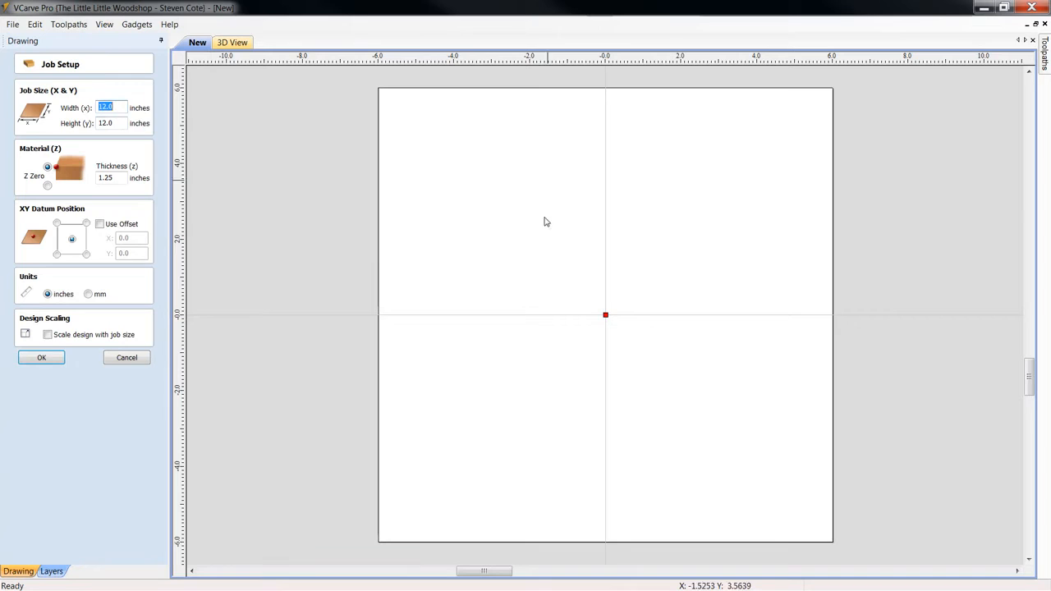
mouse_move(392, 324)
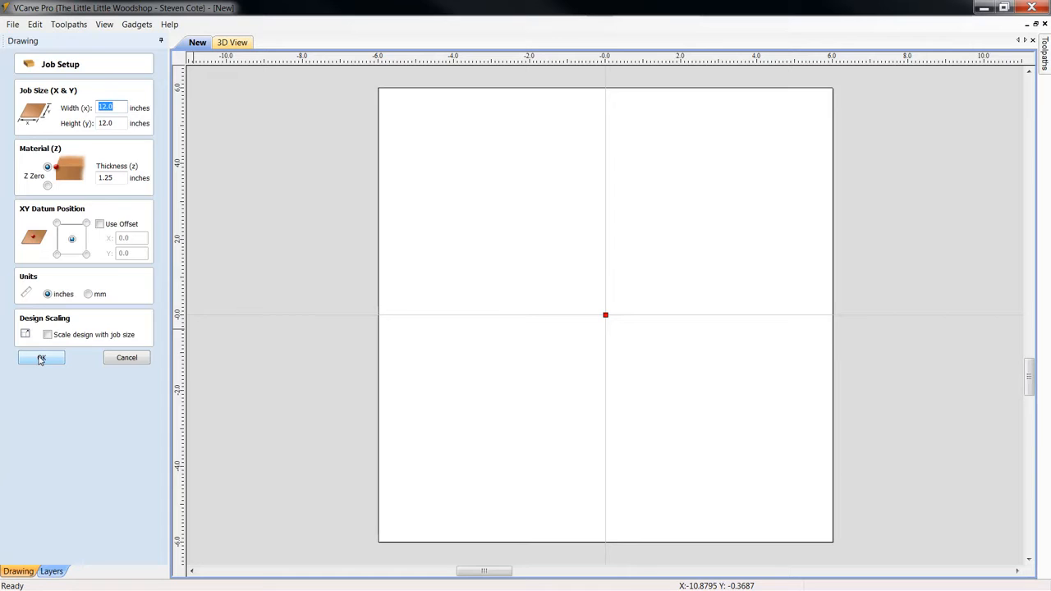
Confirm a 12 x 12 inch job with 1.25 inch material thickness
click(41, 357)
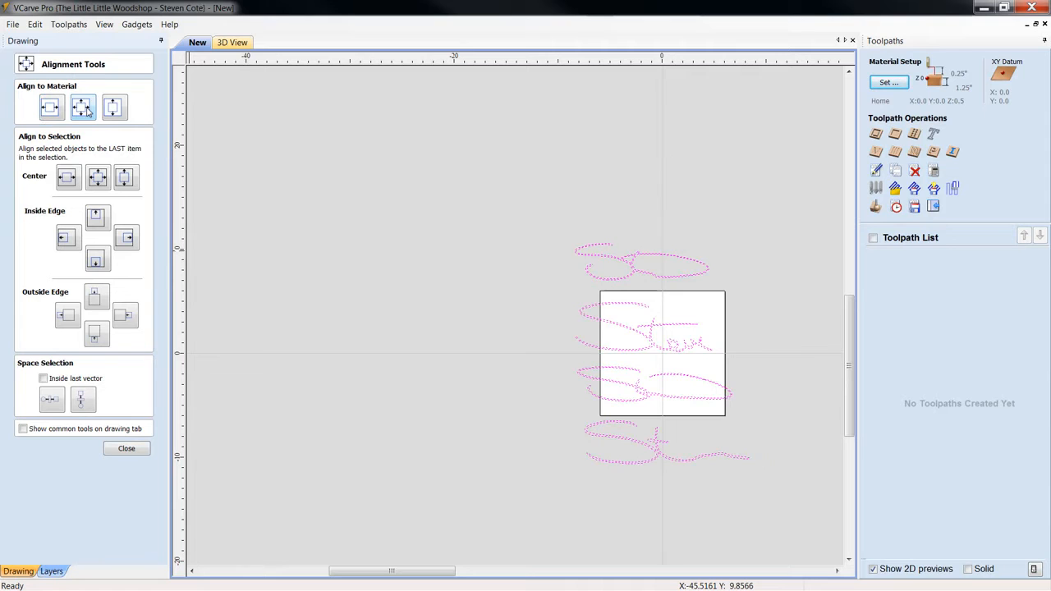
Close the Alignment Tools after importing the signature vectors
click(125, 448)
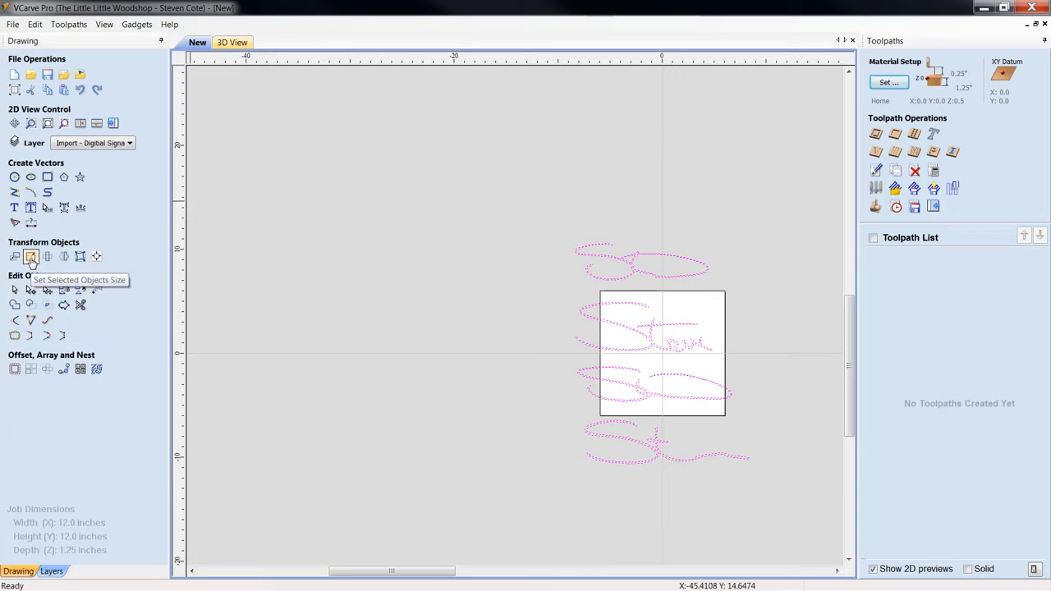
Resize the signature to 11.5 inches tall with Link XY on
click(31, 256)
text(11.5)
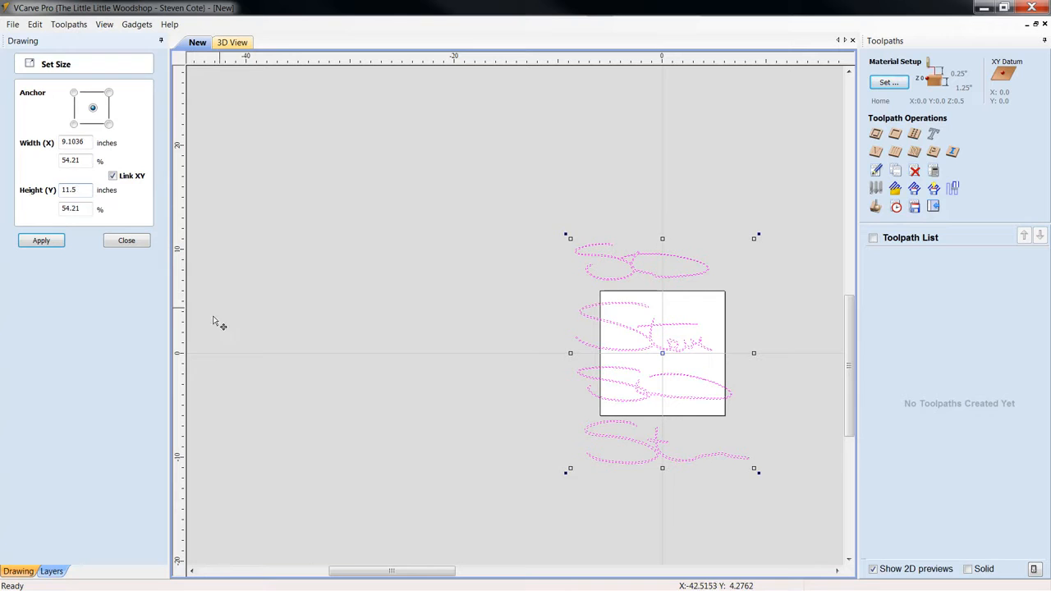
click(126, 240)
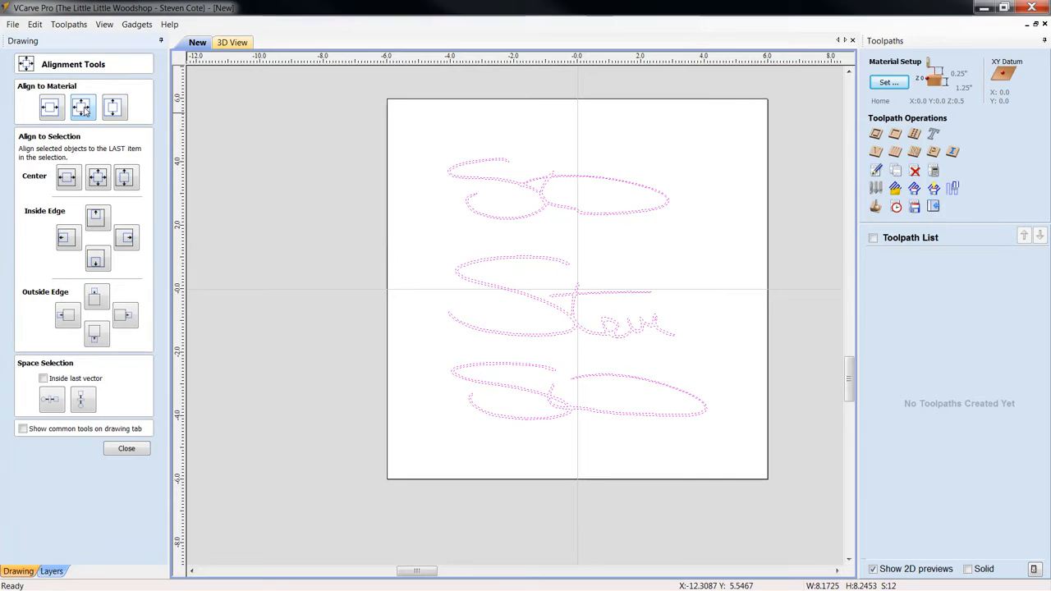
Close Alignment Tools once the signature is centered in the material
click(126, 448)
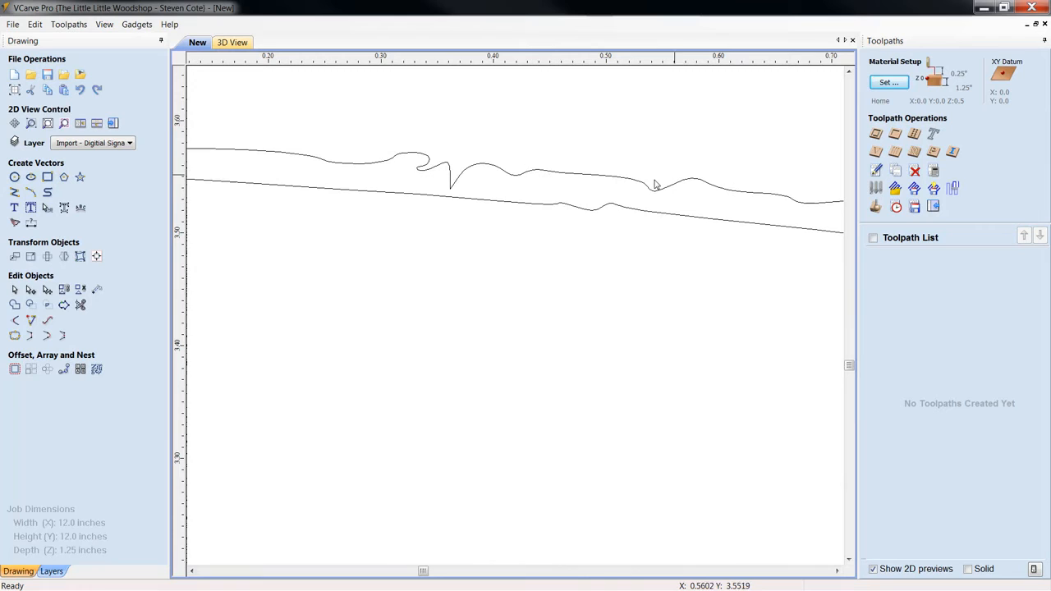
mouse_move(335, 212)
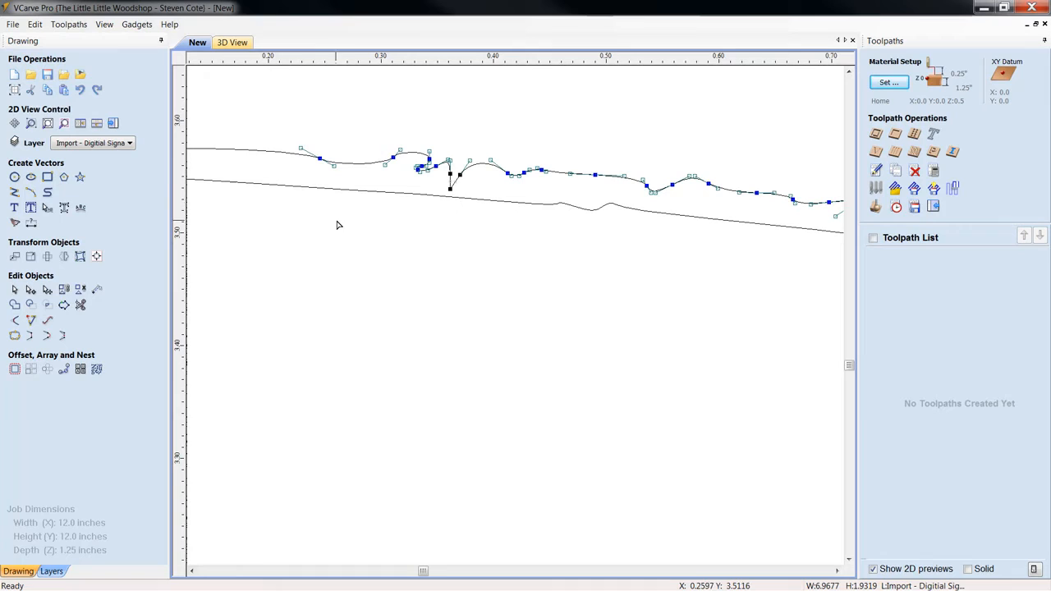
mouse_move(456, 193)
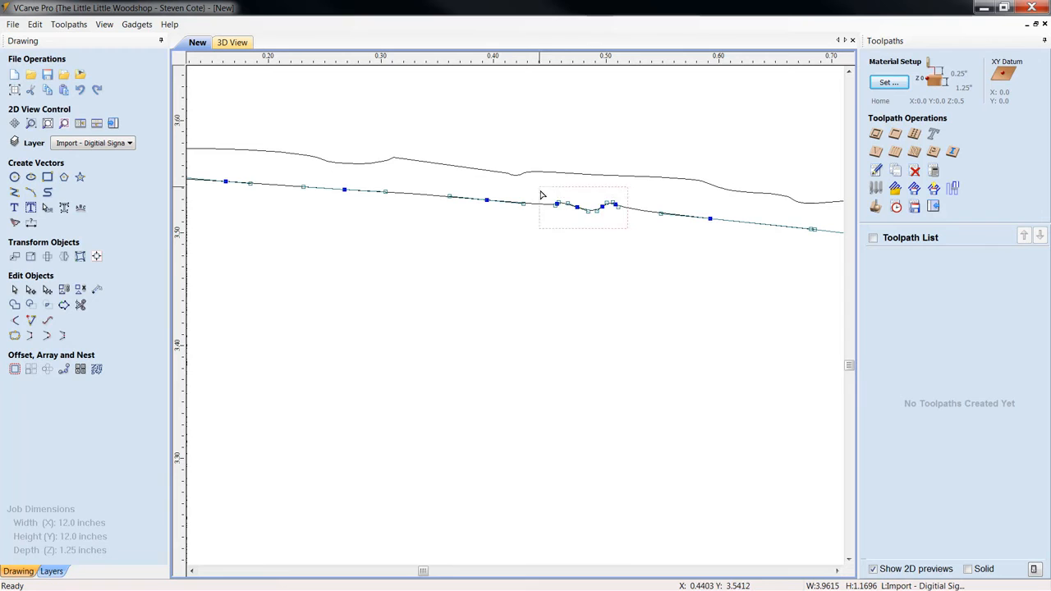
Delete the boxed stray nodes and another unneeded node from the outline
right_click(615, 204)
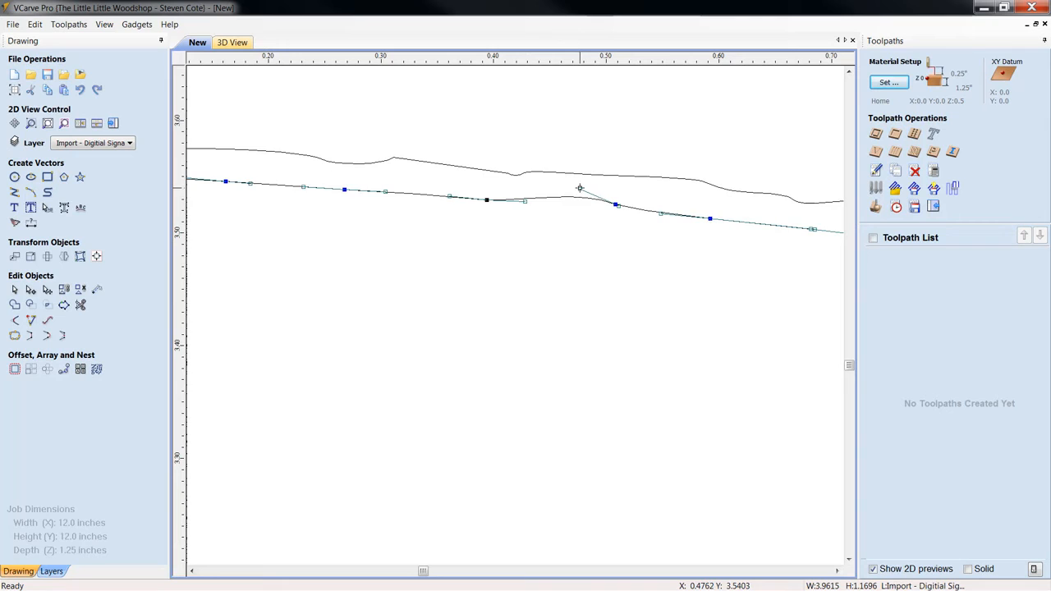
right_click(486, 200)
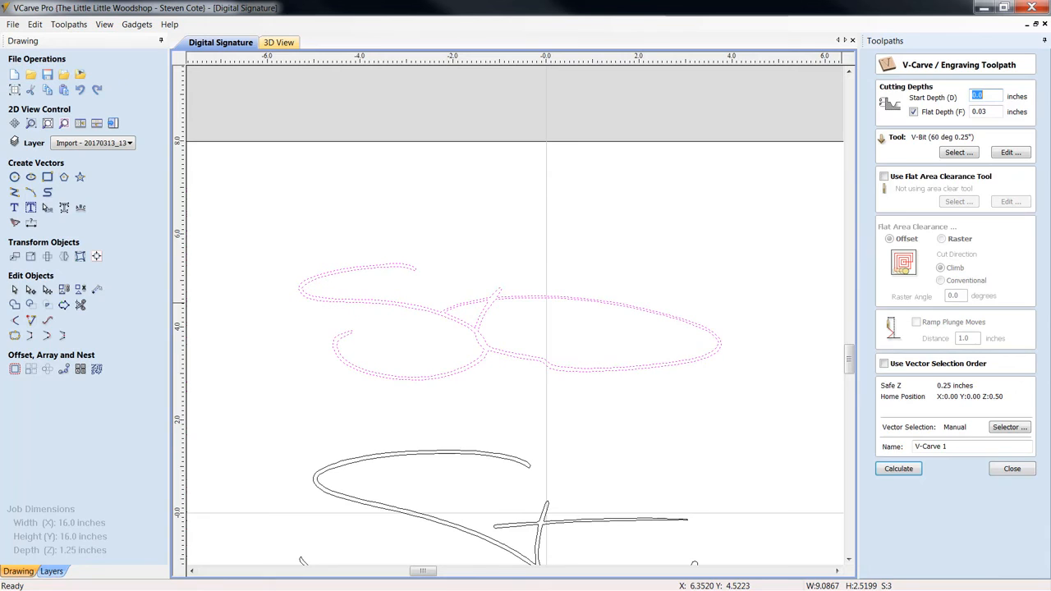
mouse_move(931, 161)
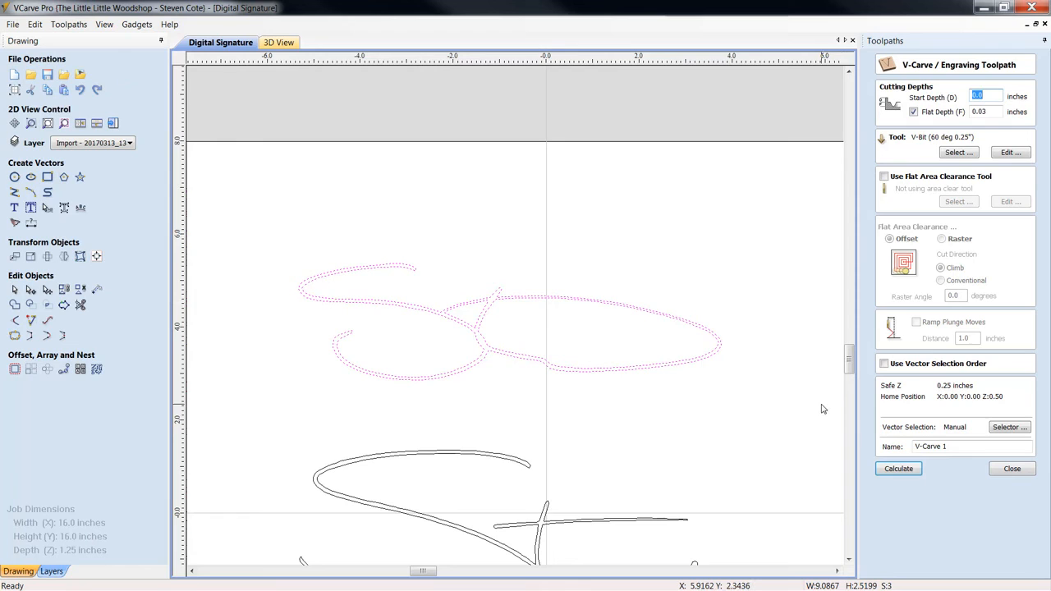
mouse_move(869, 197)
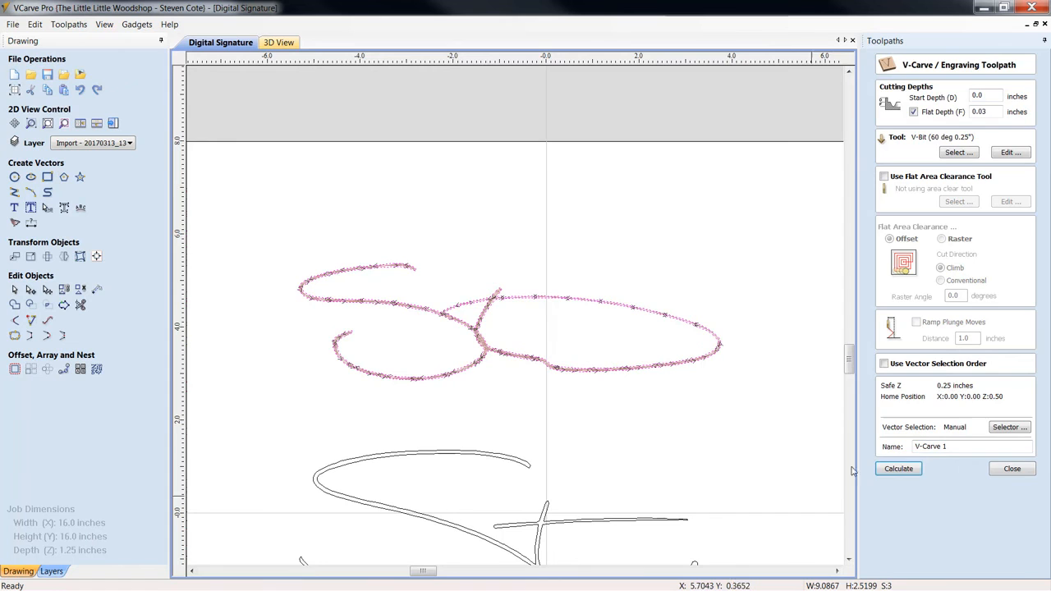
Preview all toolpaths carved into maple in the 3D view
click(897, 468)
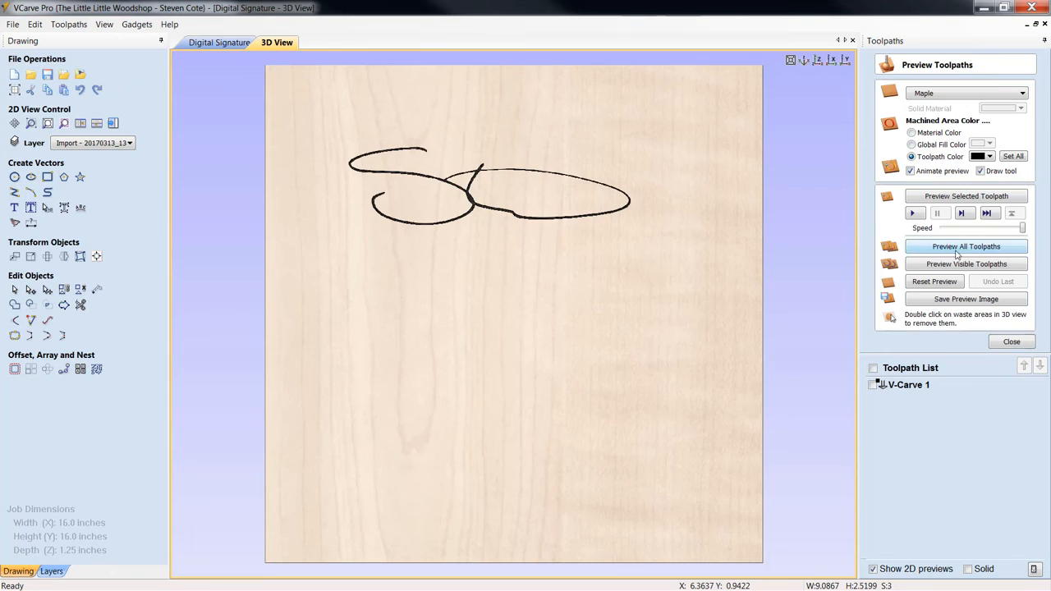
click(965, 246)
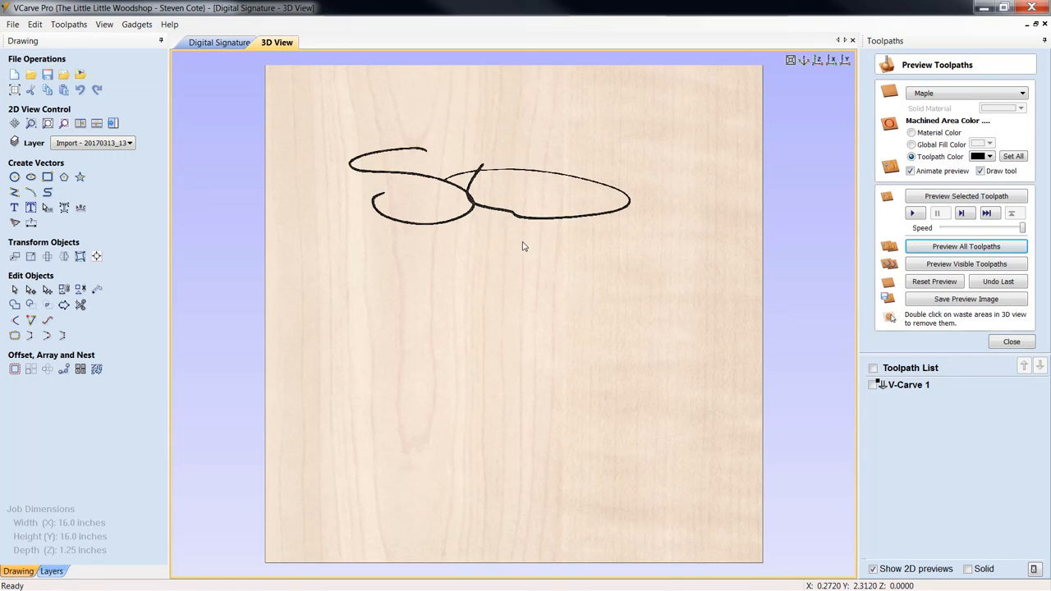